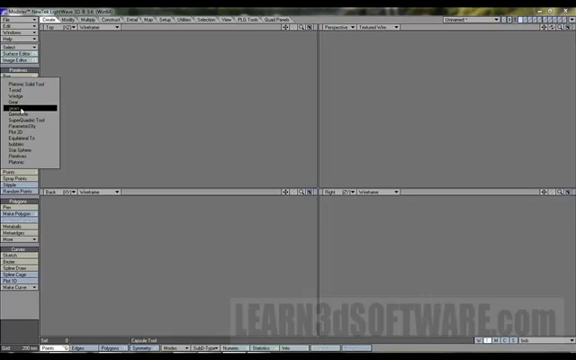
Step: Choose Gears from the extra primitives to bring up the Gear dialog
click(31, 108)
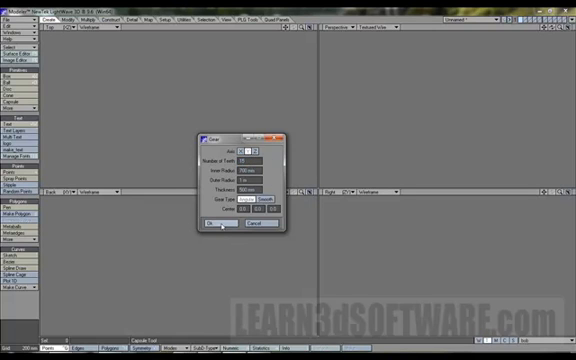
click(203, 227)
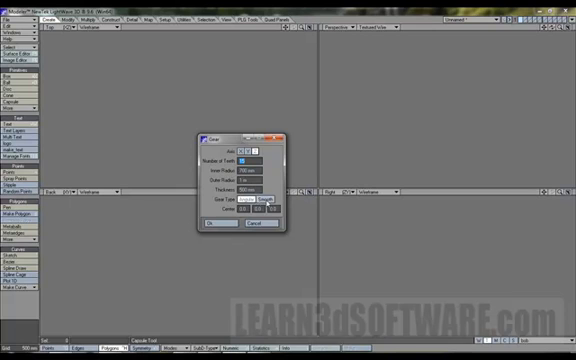
Step: Dismiss the Gear dialog without creating a gear
click(254, 198)
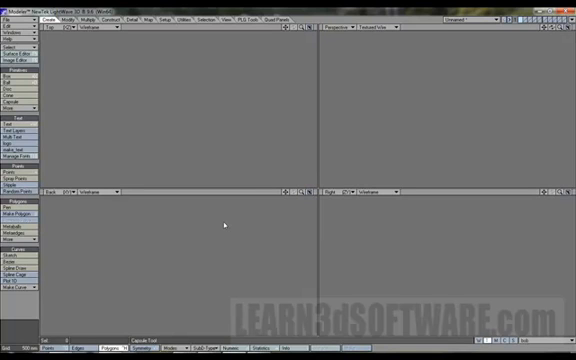
mouse_move(205, 113)
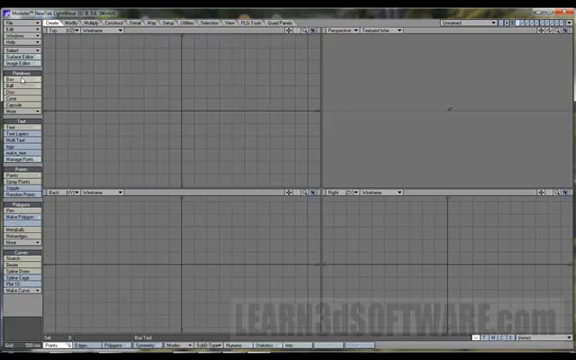
Step: Build a Smooth-type gear from More > Gears, then close Polygon Statistics
click(22, 111)
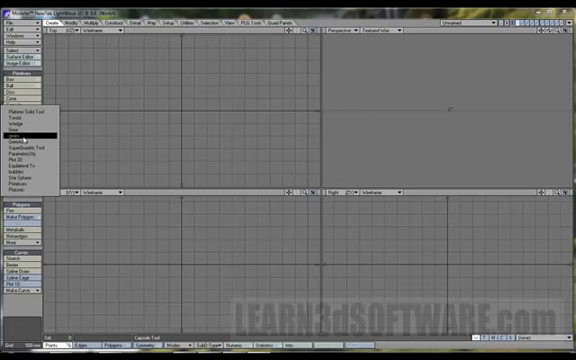
click(33, 130)
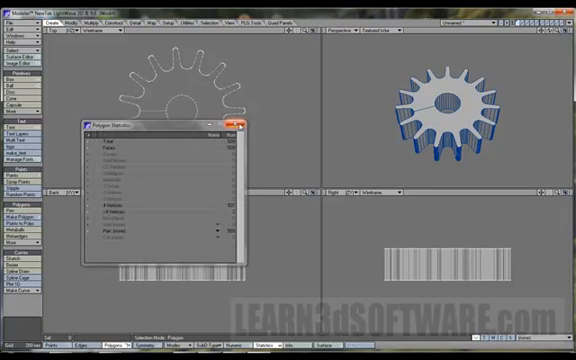
click(246, 124)
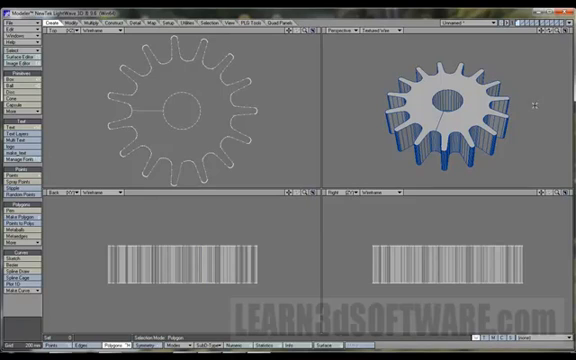
mouse_move(360, 90)
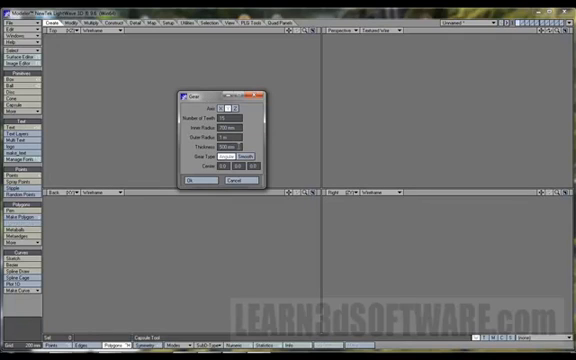
Step: Edit a Gear field value and confirm to build the angular 16-tooth gear
triple_click(234, 142)
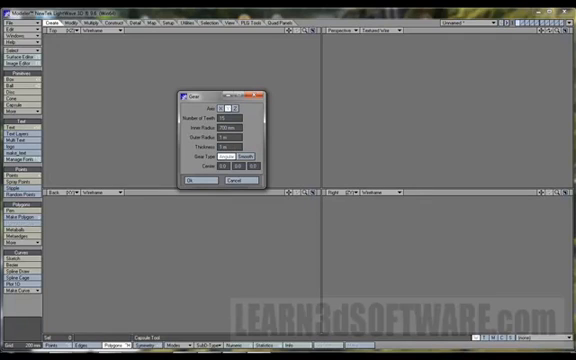
click(188, 185)
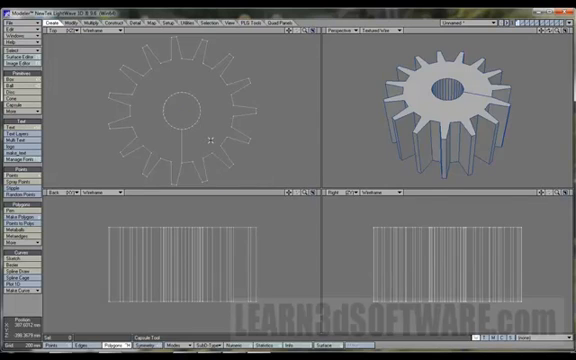